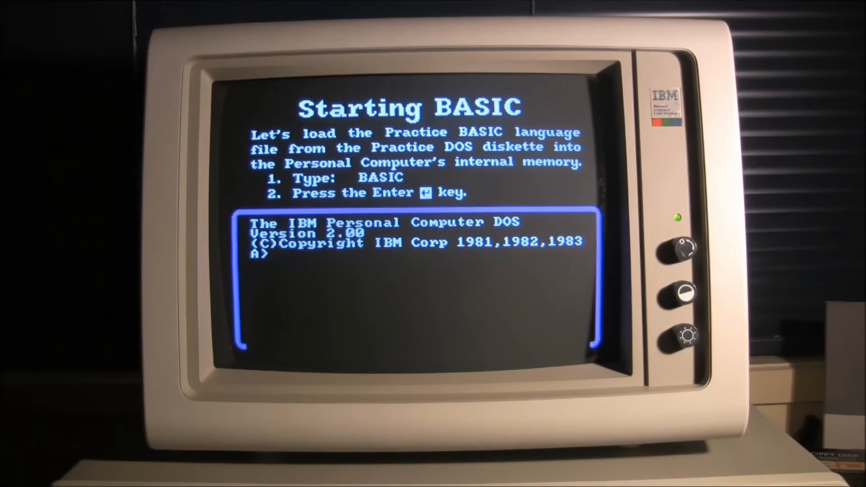
- Enter BASIC at the tutorial's practice A> prompt to advance the Starting BASIC lesson
{"action": "type", "text": "BASIC"}
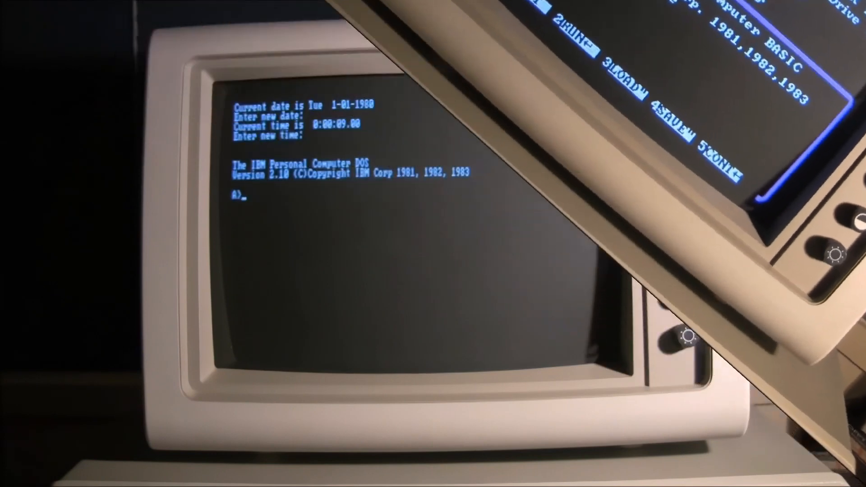
- Start the BASIC interpreter from the A> prompt so the Basic A2.10 banner and Ok appear
{"action": "type", "text": "basic"}
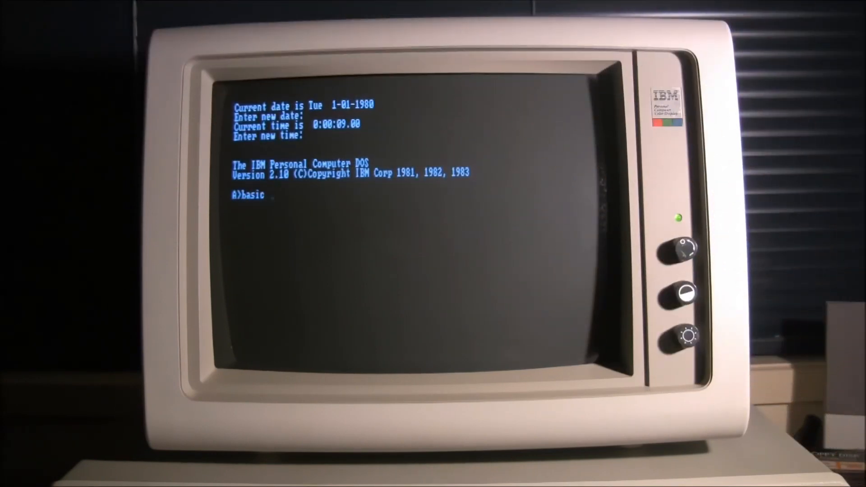
{"action": "type", "text": "a"}
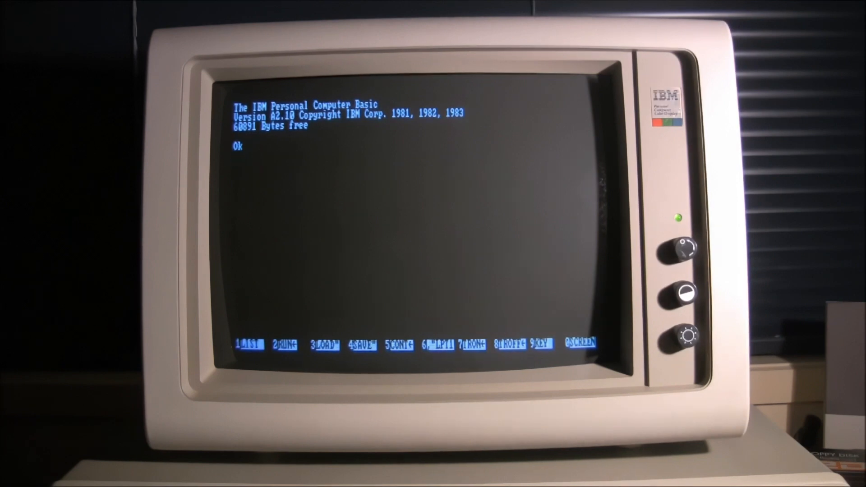
- Load the samples.bas program into BASIC with load"samples.bas"
{"action": "type", "text": "load"}
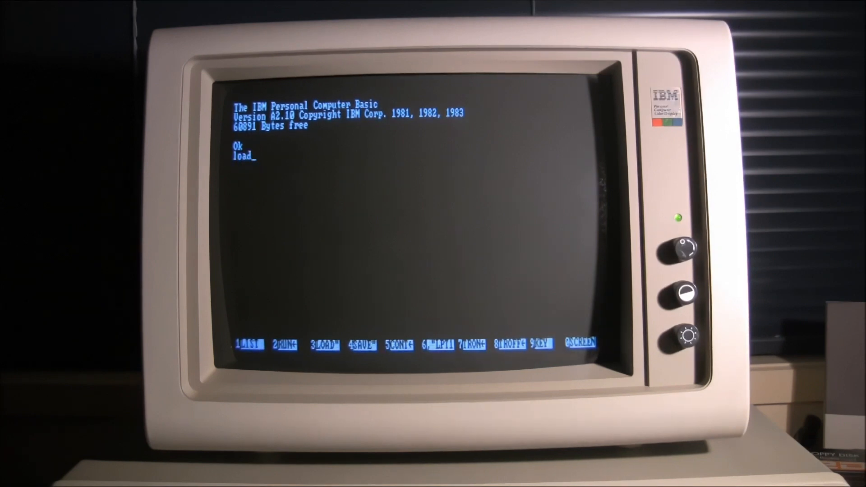
{"action": "type", "text": "\""}
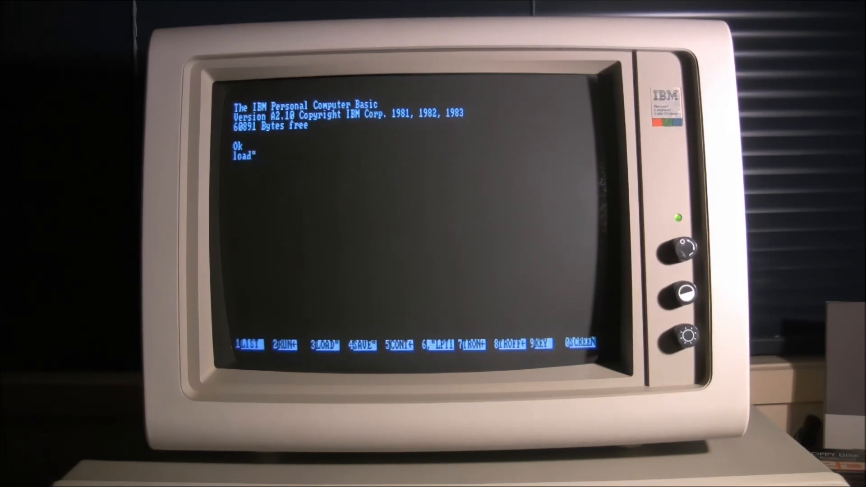
{"action": "type", "text": "samples.bas"}
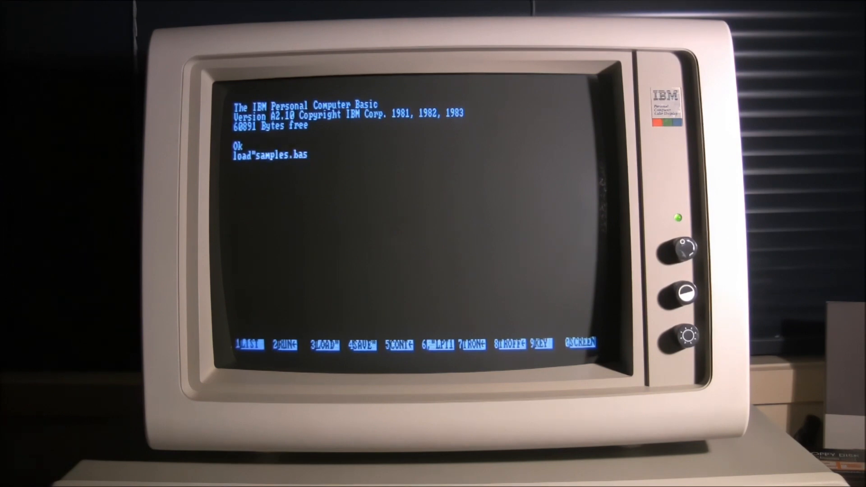
{"action": "type", "text": "\""}
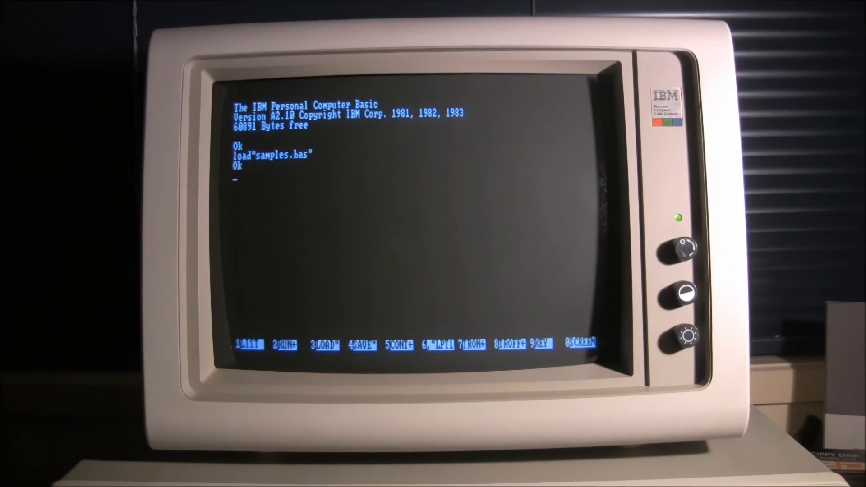
- Run the loaded program to show the SAMPLES Version 2.1 title screen
{"action": "type", "text": "run"}
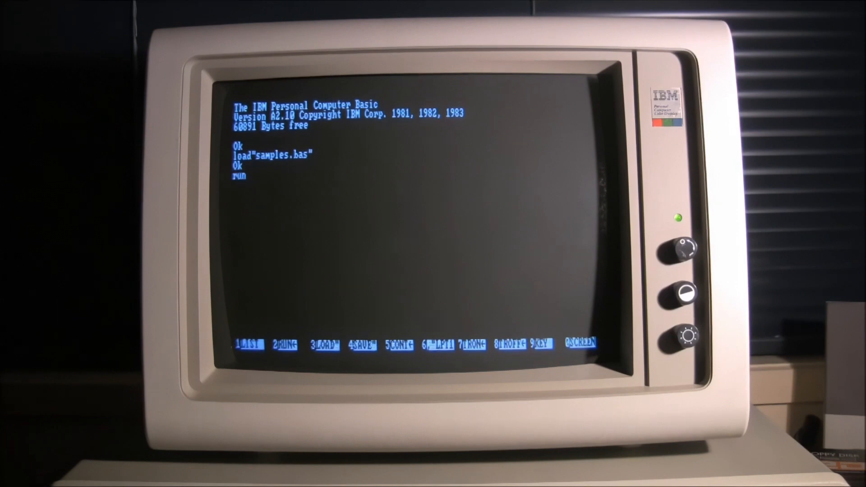
{"action": "key", "text": "enter"}
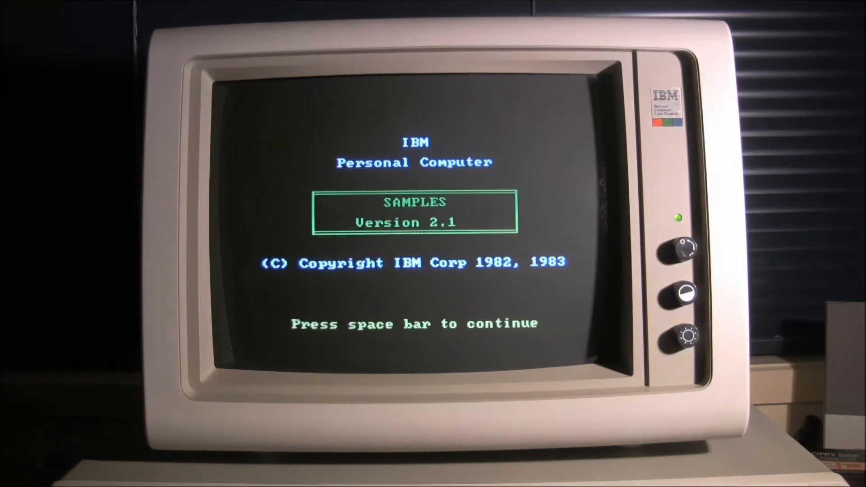
- Continue past the SAMPLES and MUSIC title screens and select E, Humoresque by Dvorak
{"action": "key", "text": "space"}
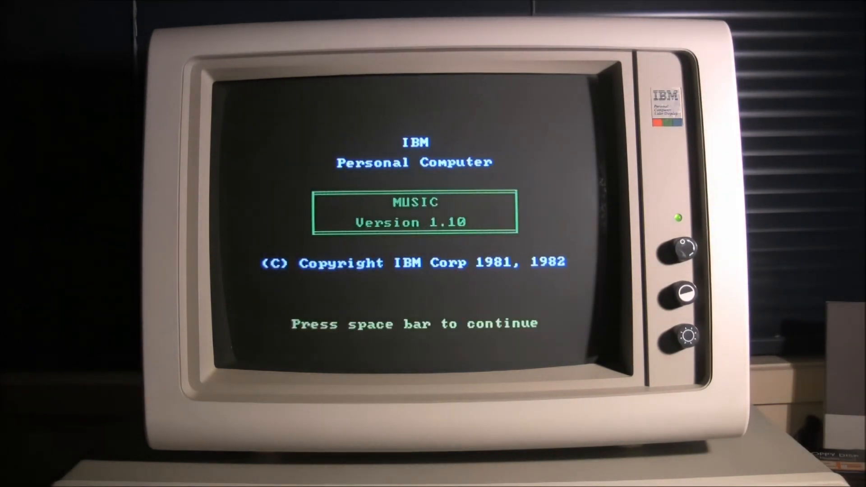
{"action": "key", "text": "space"}
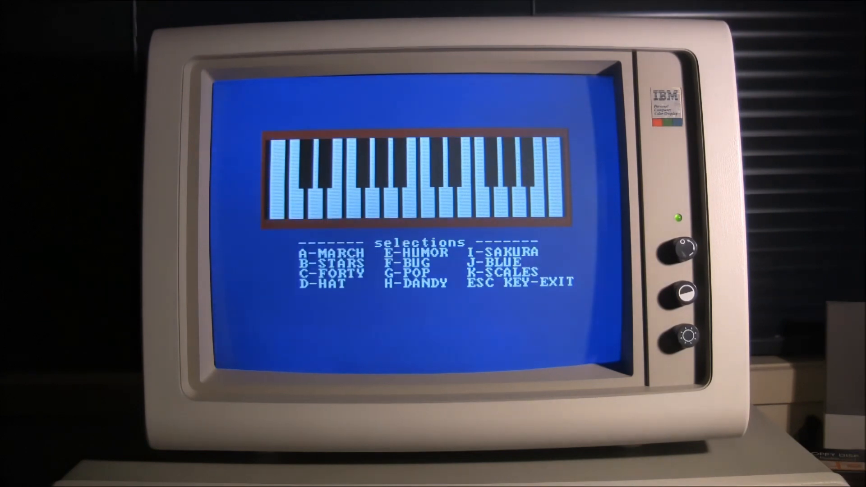
{"action": "type", "text": "e-HUMOR"}
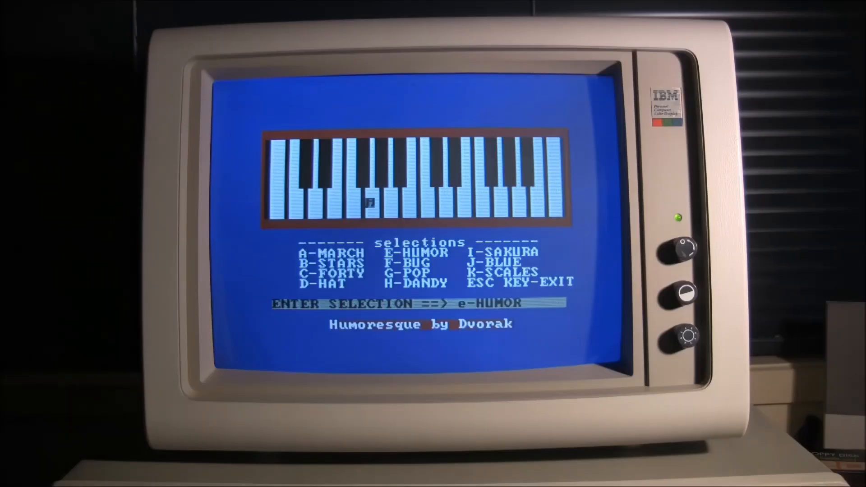